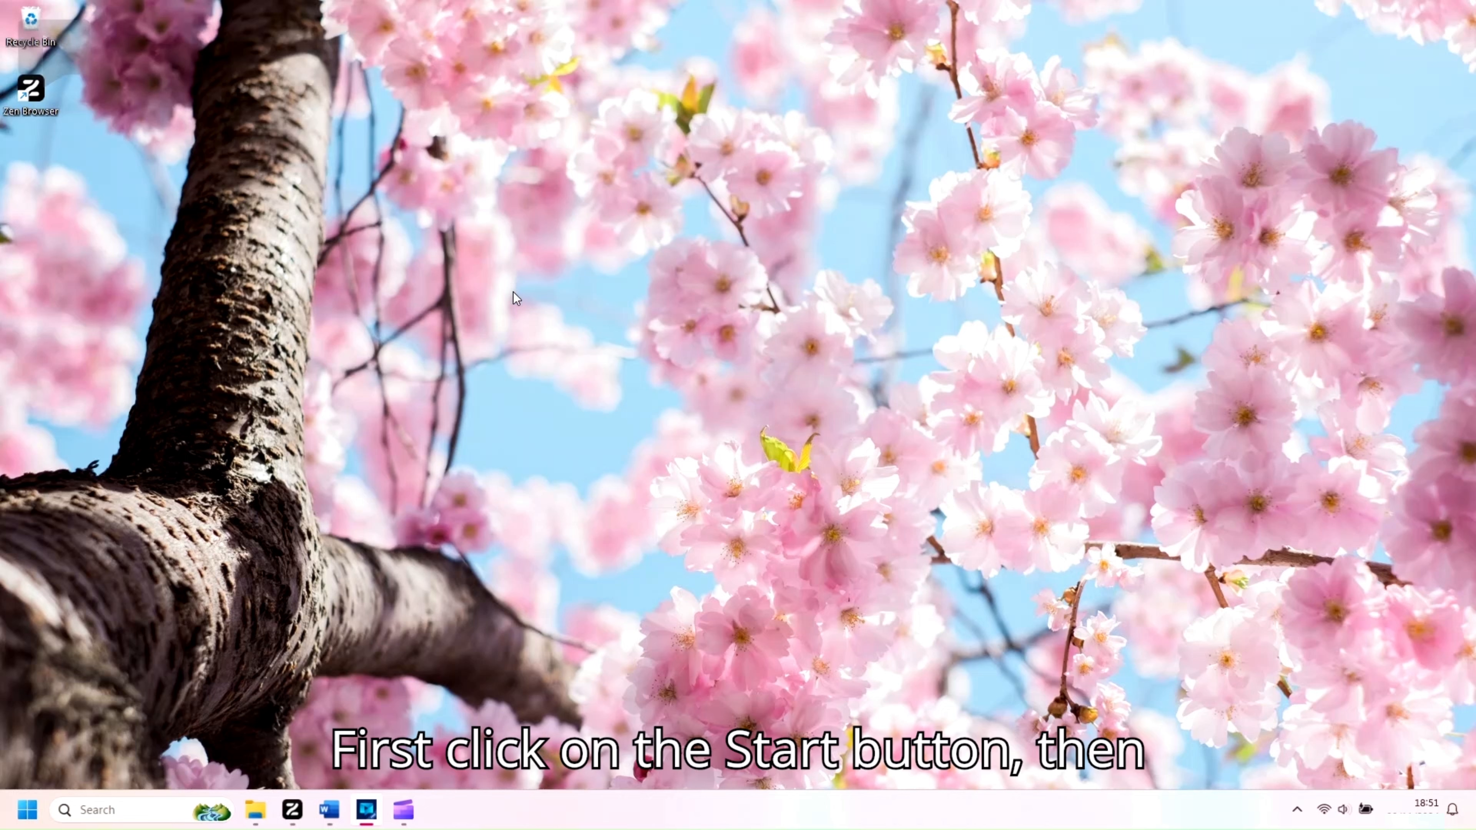
# - Bring up the Start menu showing the pinned apps list
pyautogui.click(28, 810)
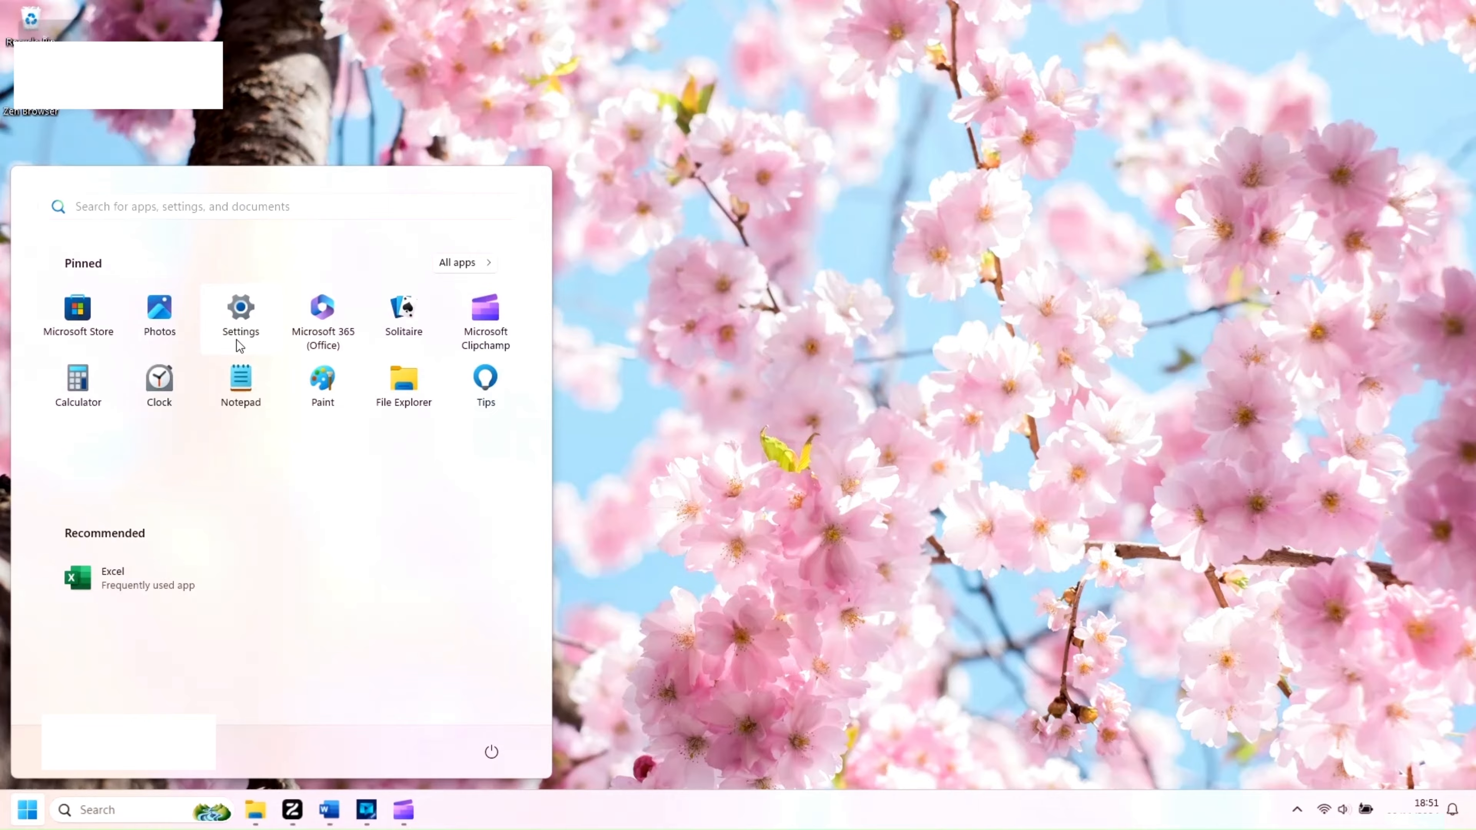
# - Launch Settings from Start and go to Network & internet's Mobile hotspot page
pyautogui.click(240, 308)
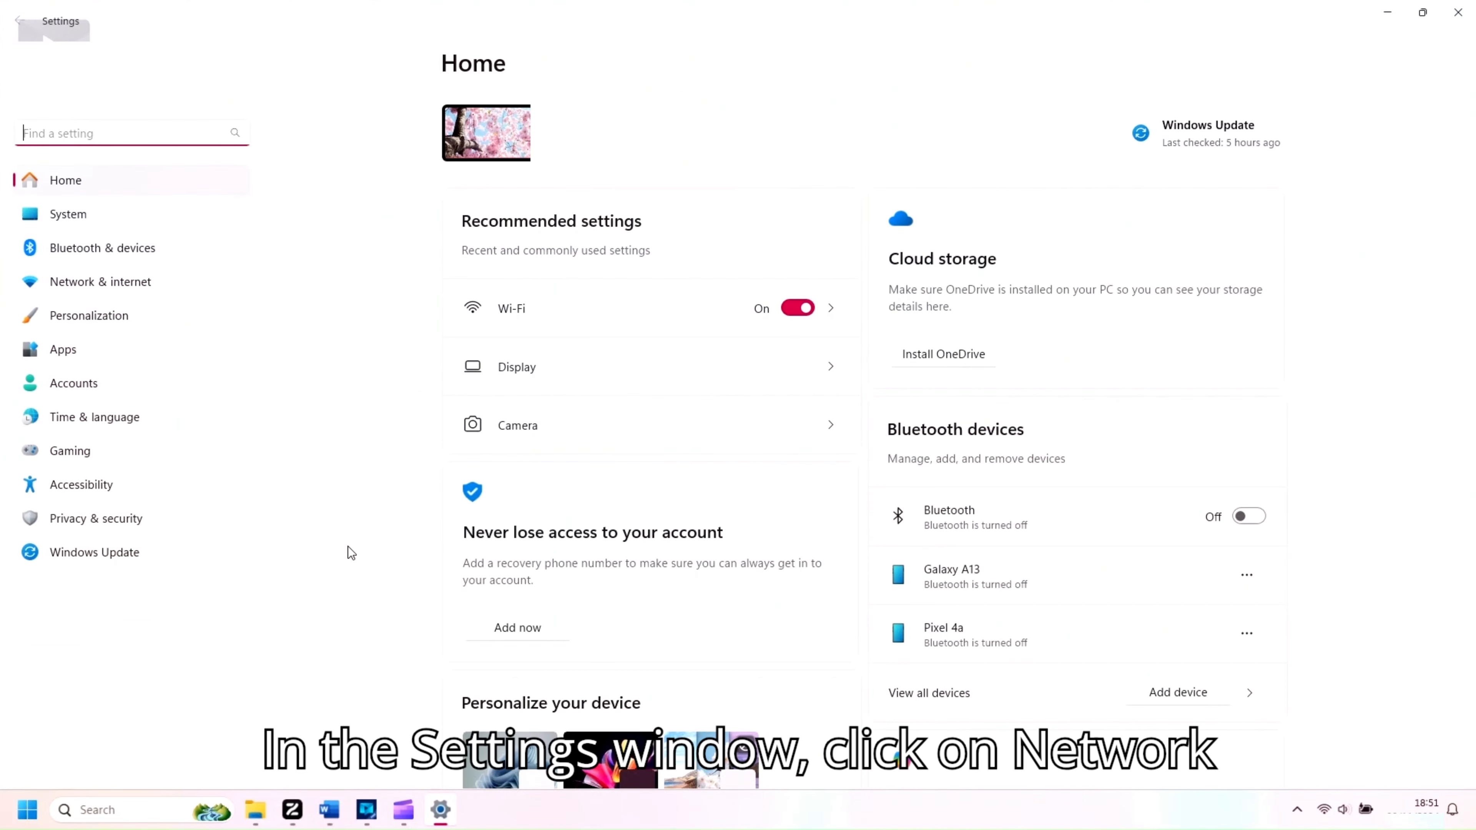
pyautogui.moveTo(174, 296)
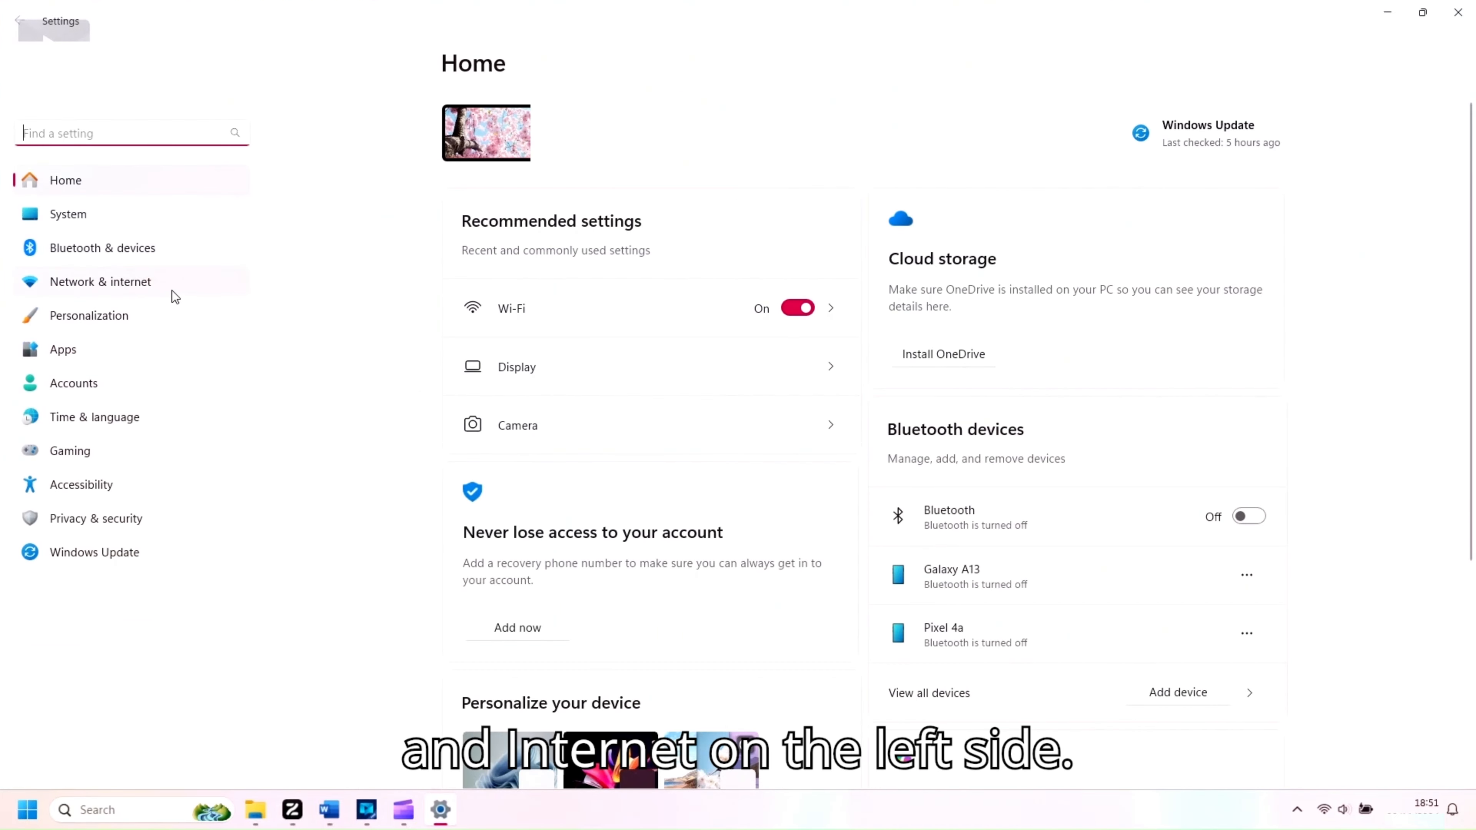
pyautogui.click(100, 281)
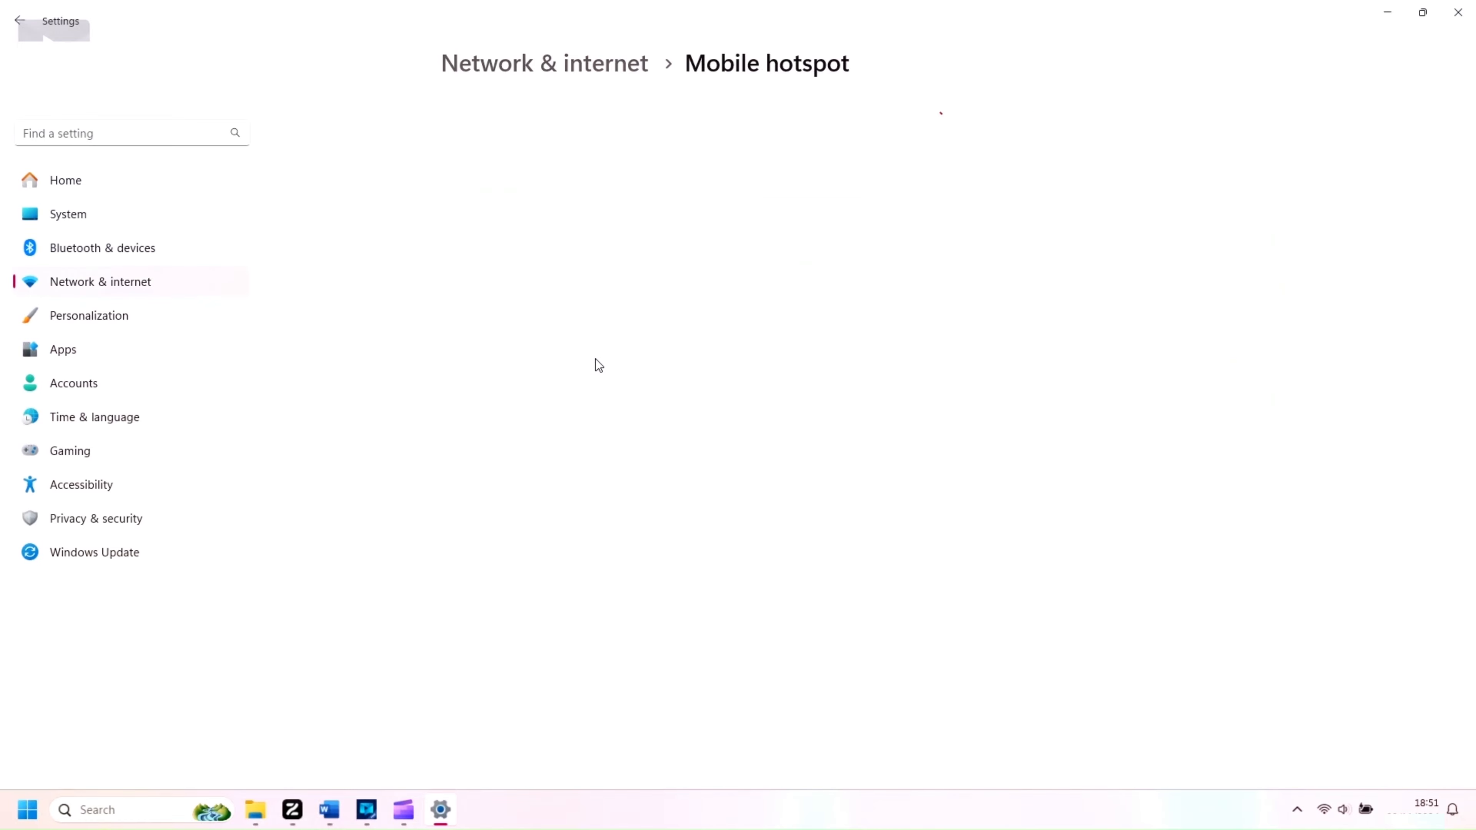
# - Switch the Mobile hotspot On, toggling it off and back on, to share the connection
pyautogui.click(1255, 125)
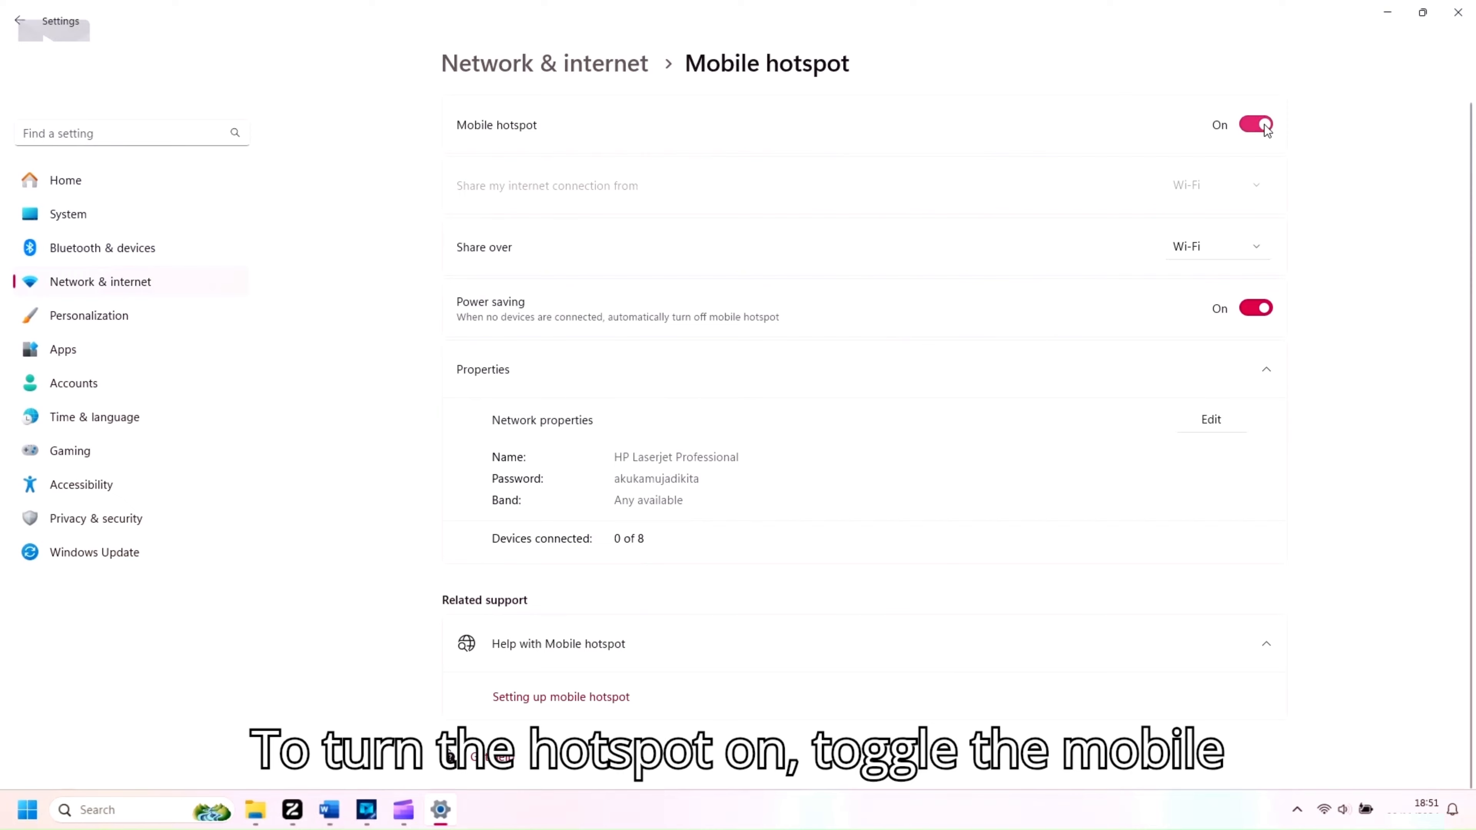
pyautogui.click(1256, 124)
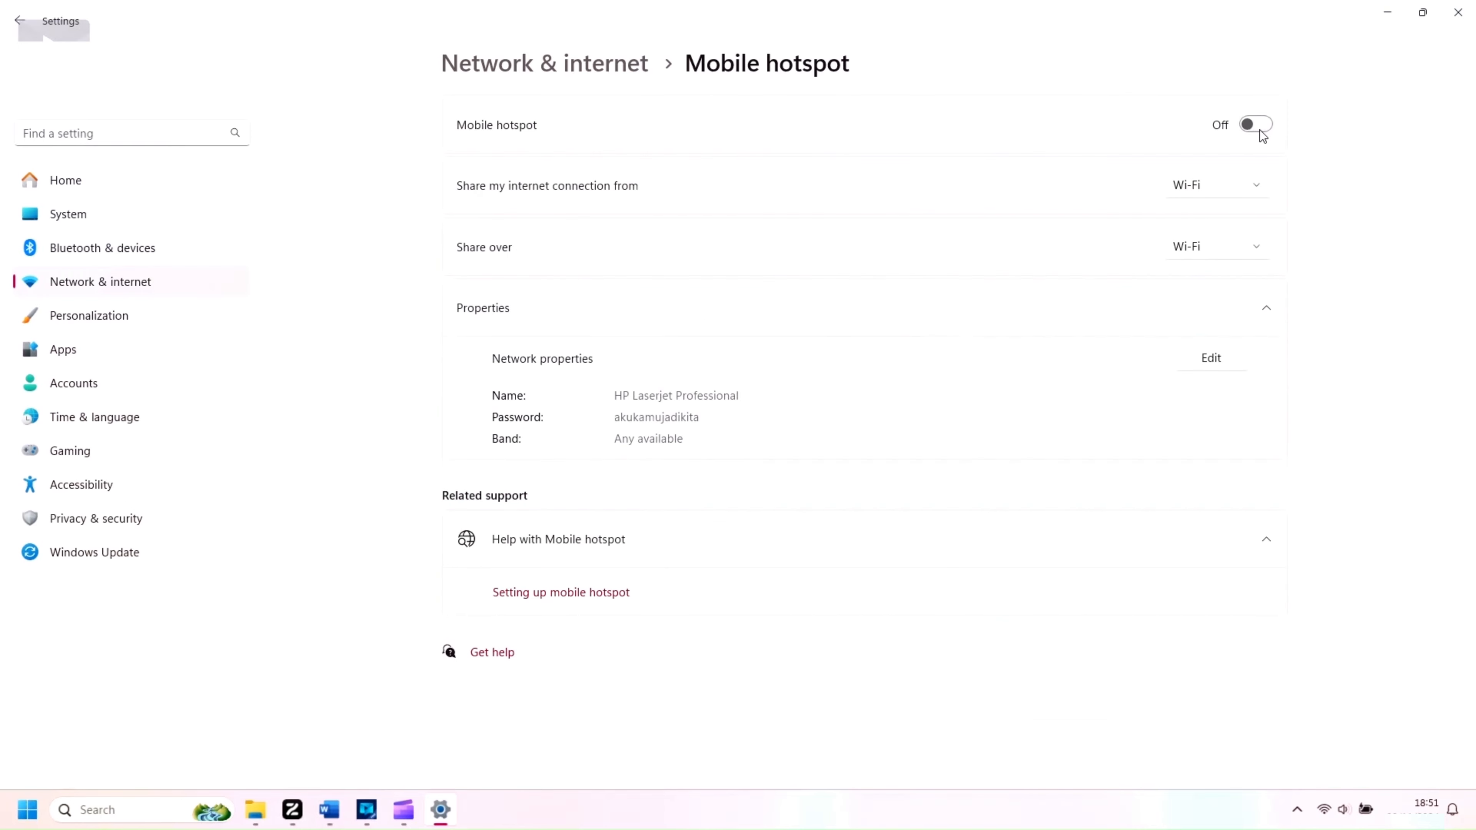
pyautogui.click(1255, 123)
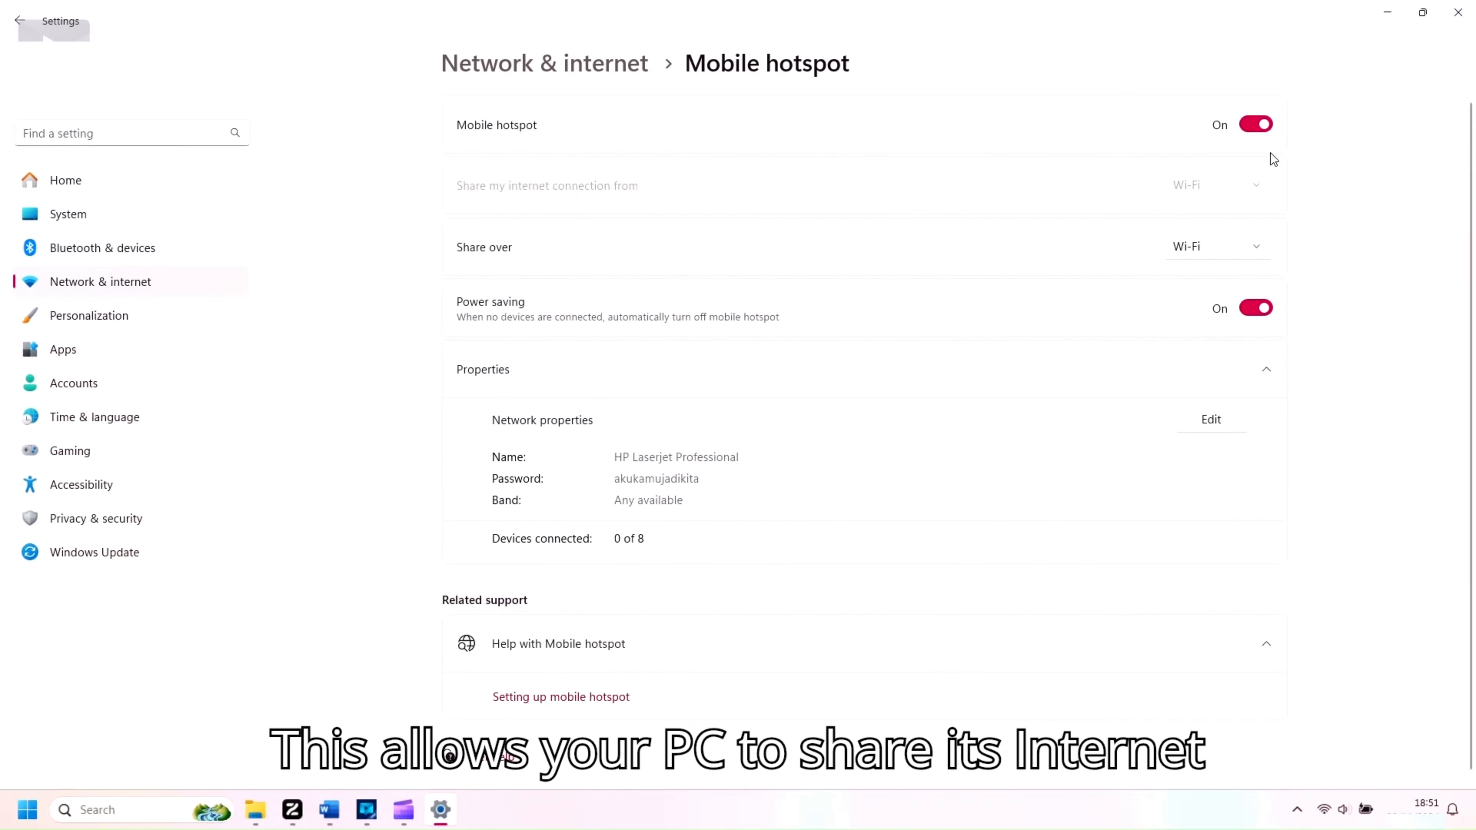
pyautogui.moveTo(1300, 177)
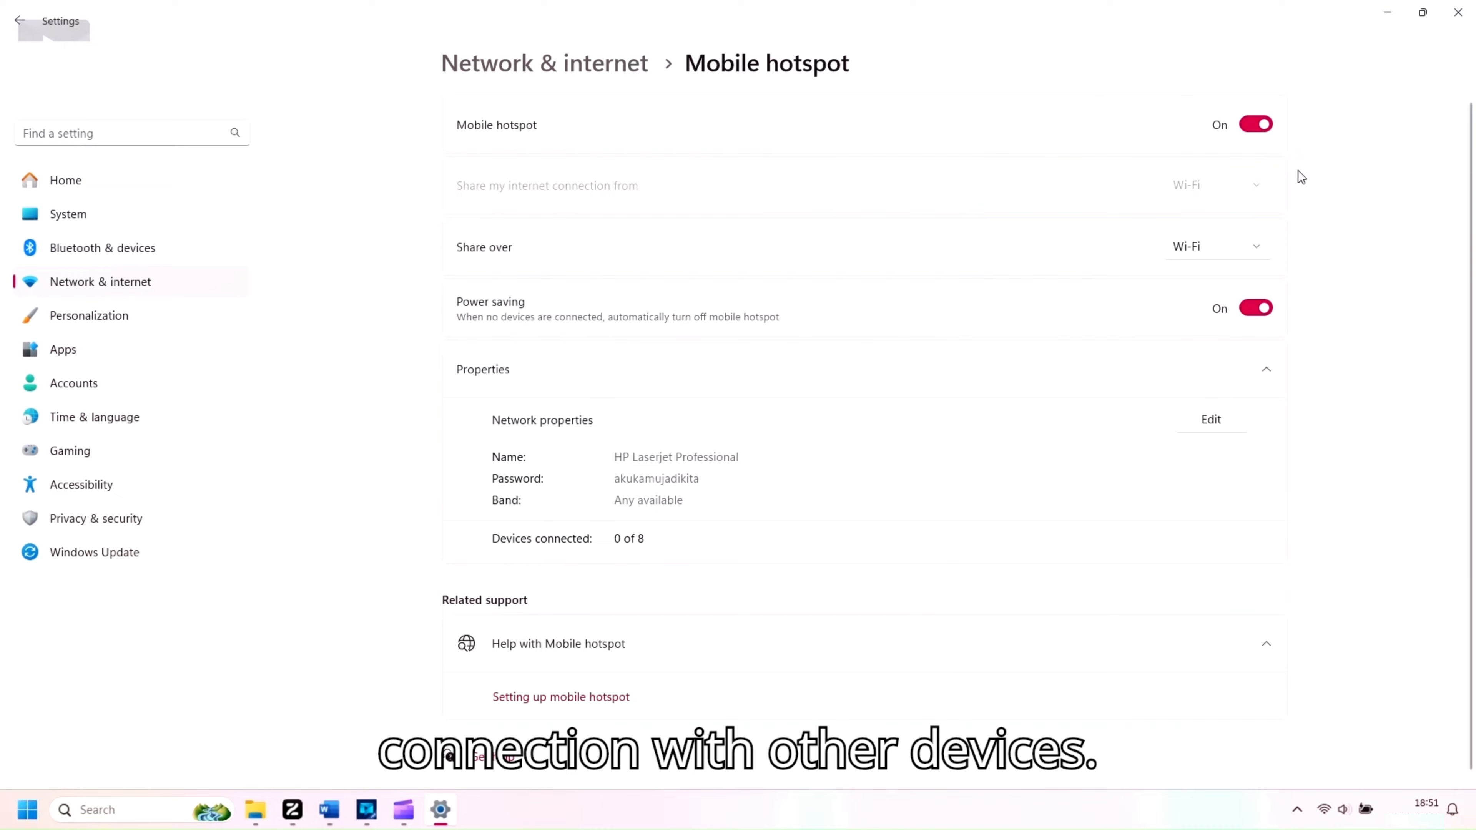
pyautogui.moveTo(1021, 475)
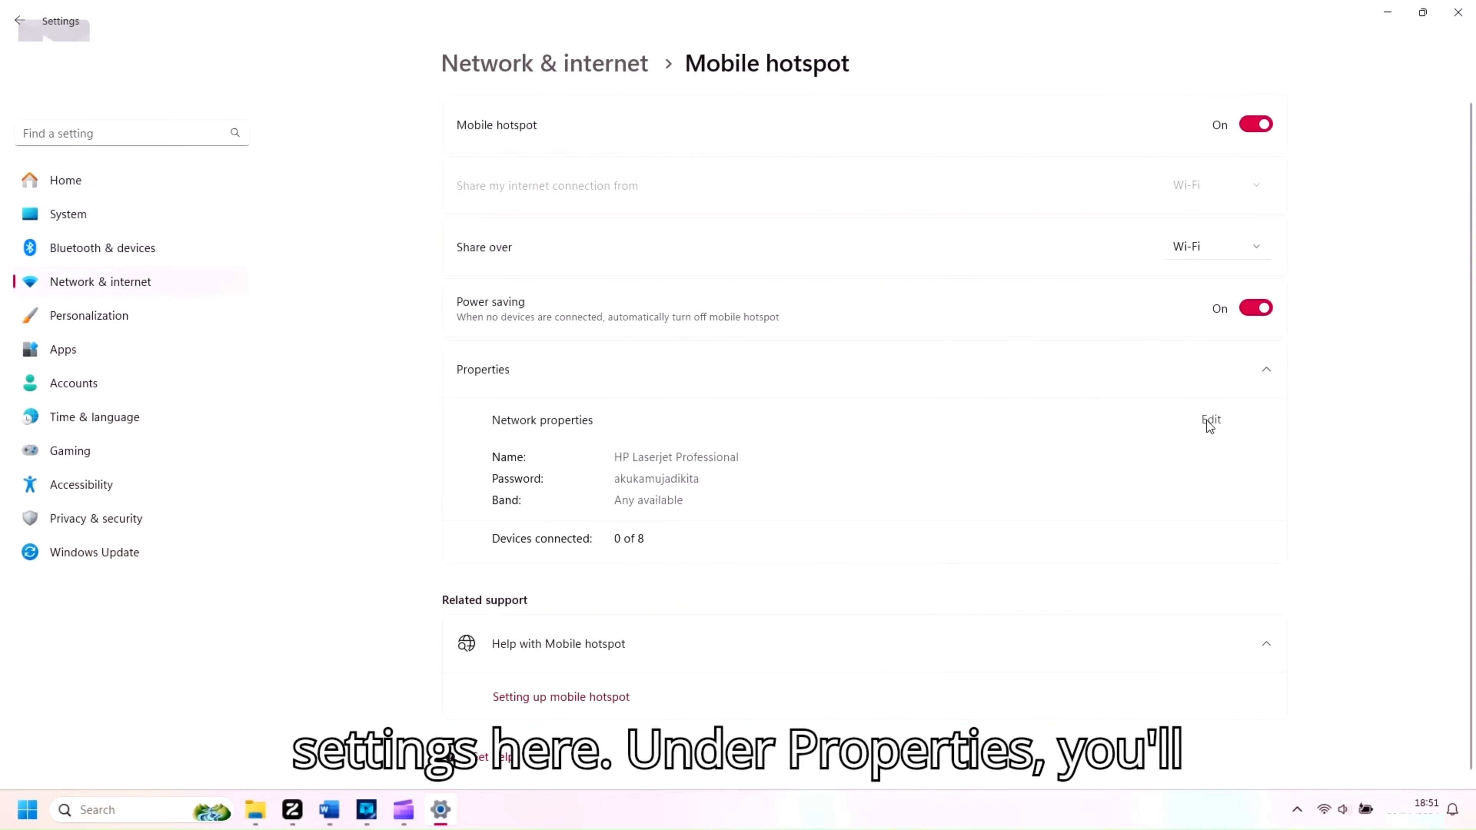
pyautogui.click(1211, 420)
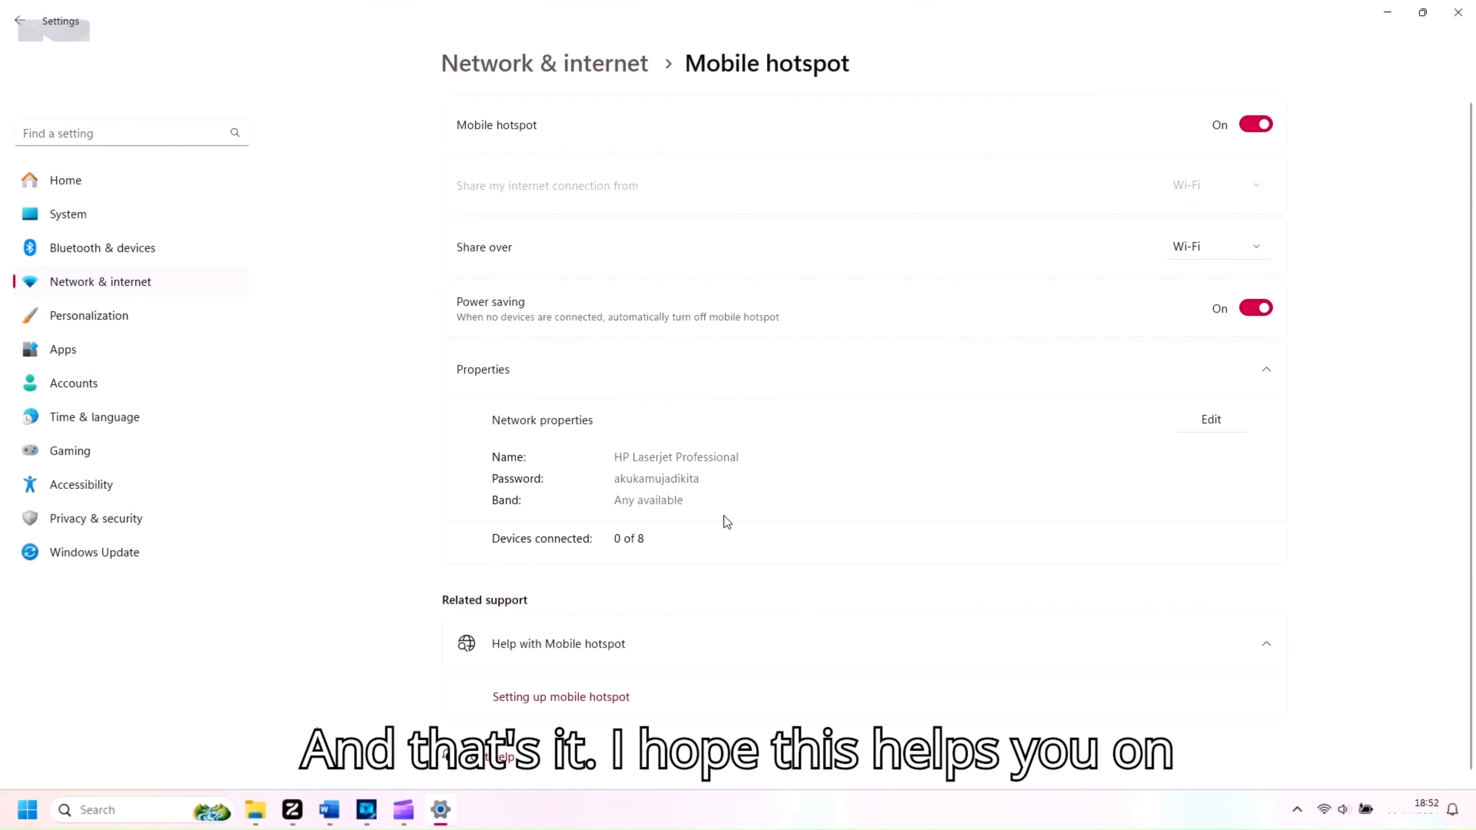
pyautogui.moveTo(618, 581)
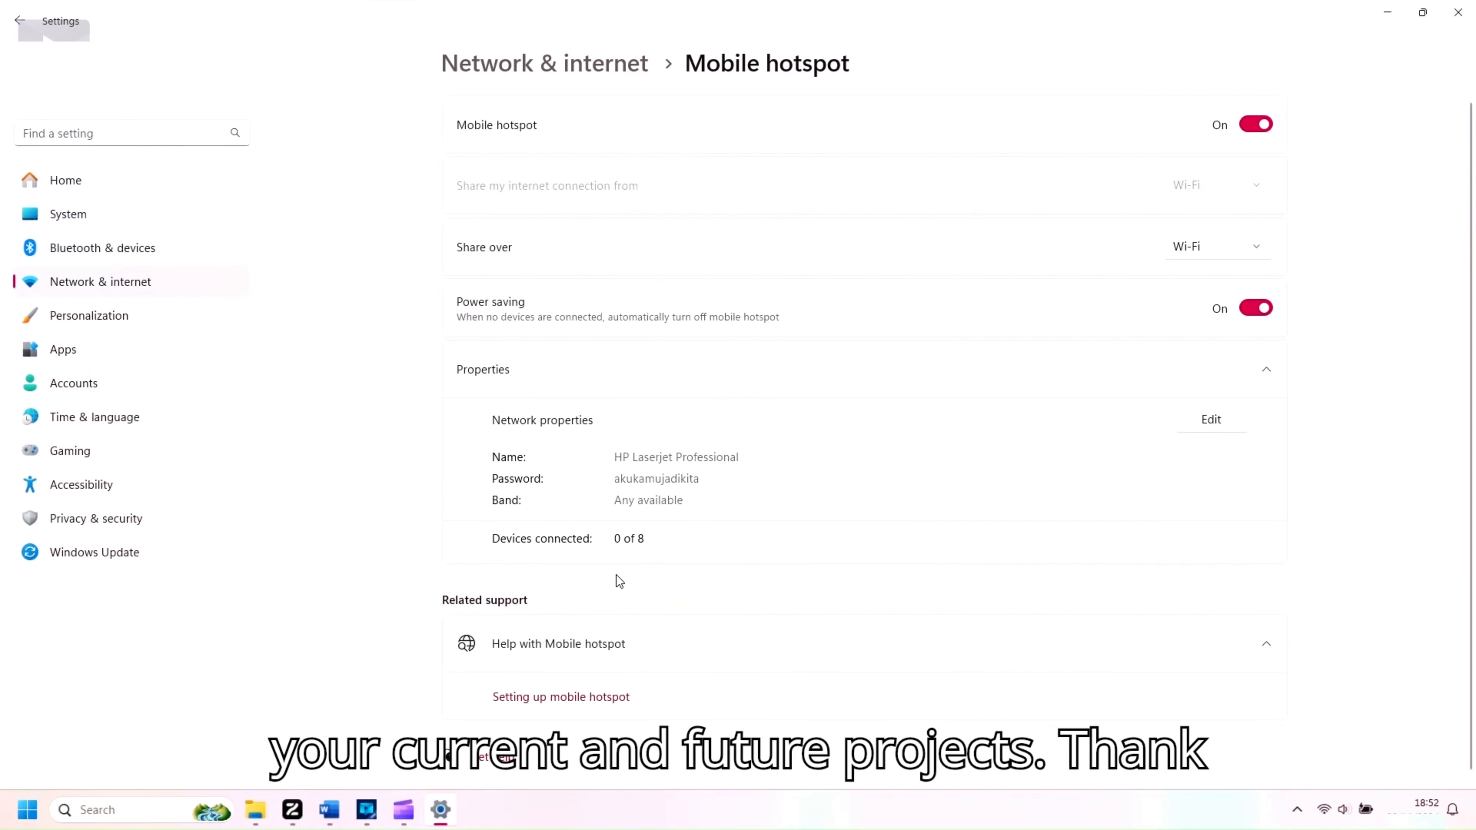